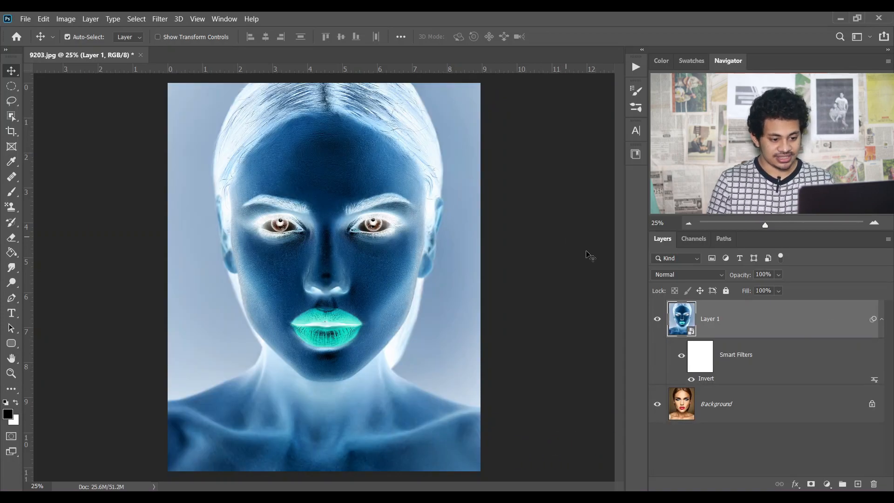
- Blend the inverted Layer 1 in Vivid Light, flattening the portrait to grey
left_click(687, 274)
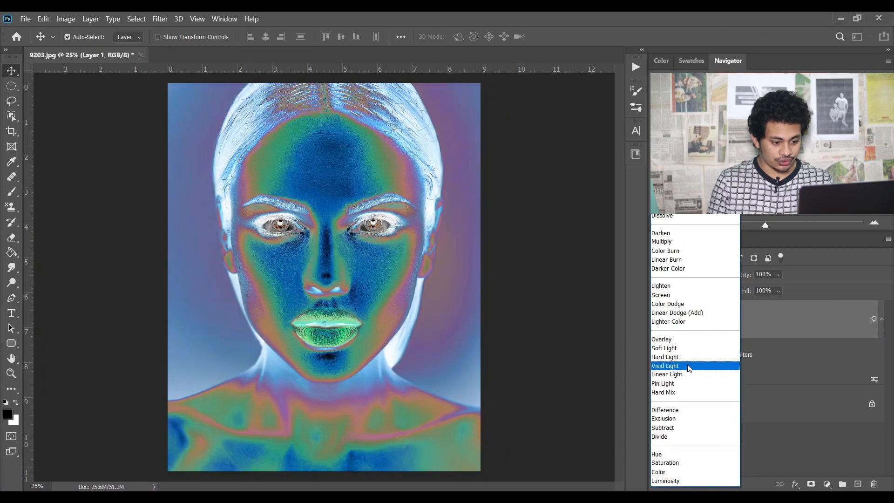
left_click(665, 365)
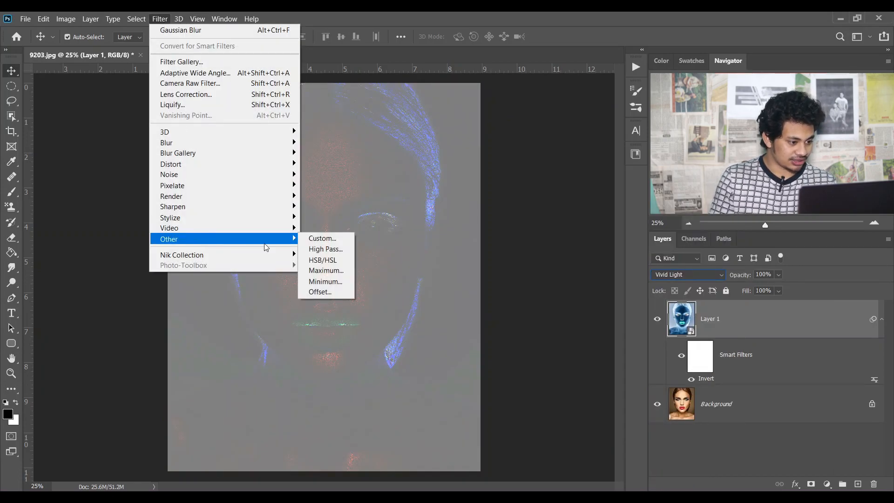
- Apply a High Pass smart filter to the Vivid Light layer for a soft, blurred look
left_click(325, 249)
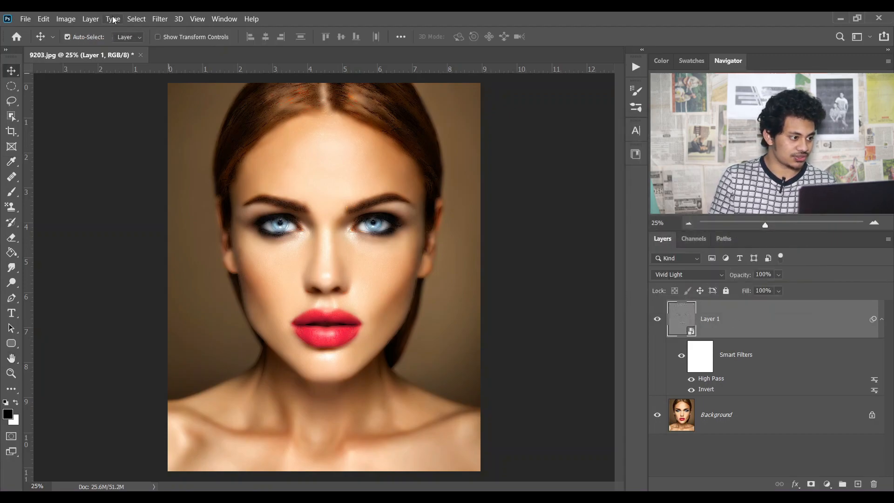
- Apply a Gaussian Blur smart filter with a 4-pixel radius above High Pass
left_click(160, 19)
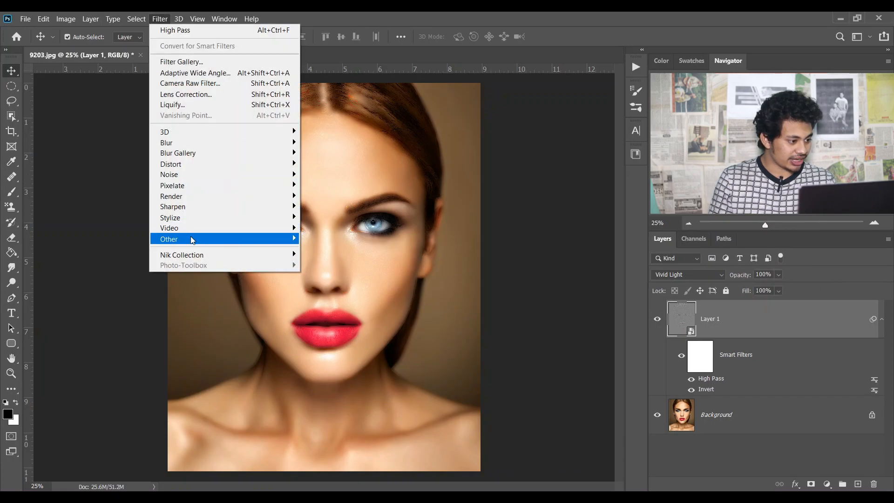
mouse_move(167, 142)
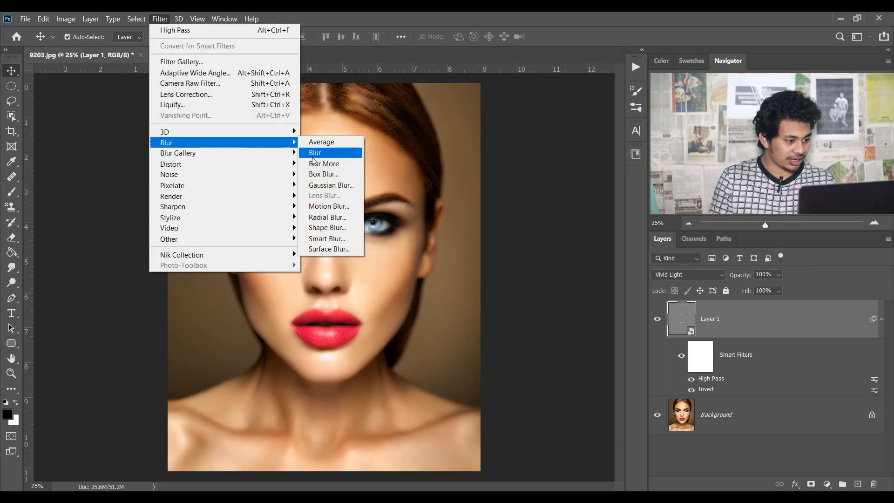
left_click(331, 184)
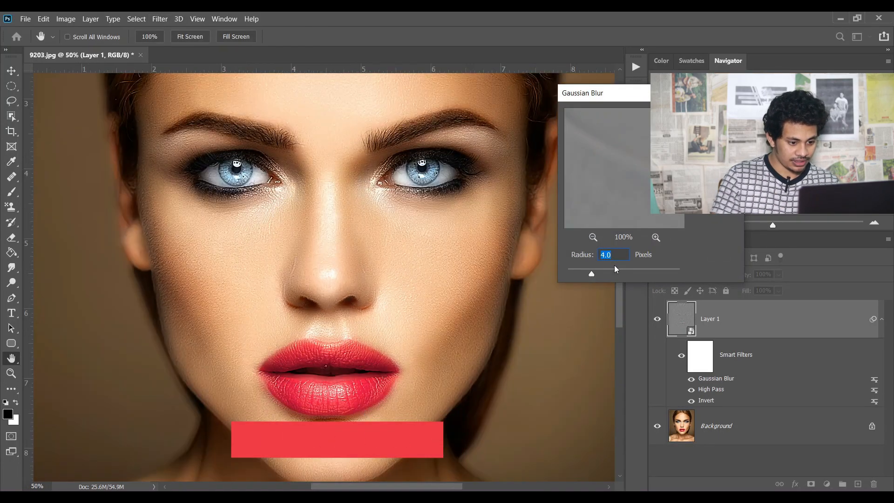
left_click_drag(592, 273, 606, 274)
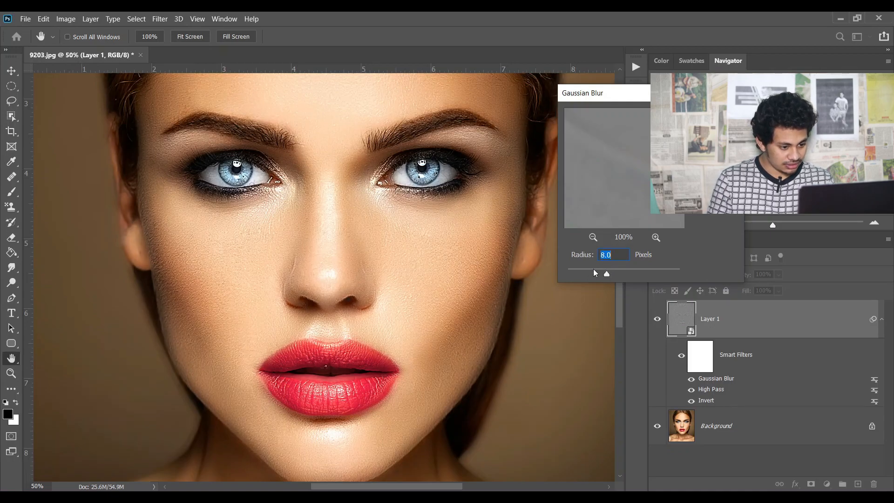
left_click_drag(607, 274, 592, 273)
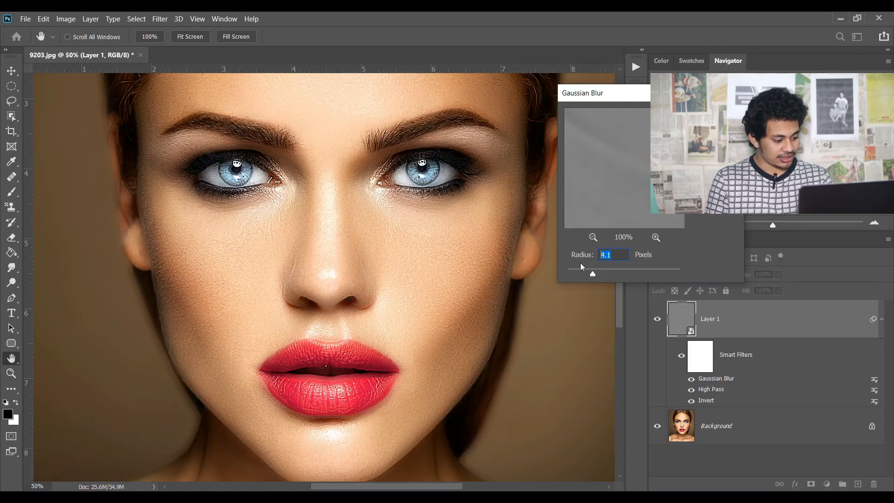
type("4")
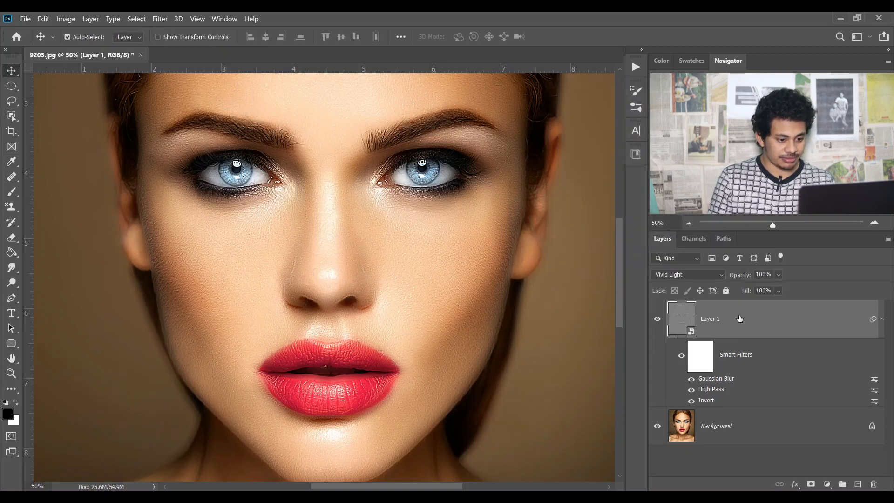
left_click(657, 319)
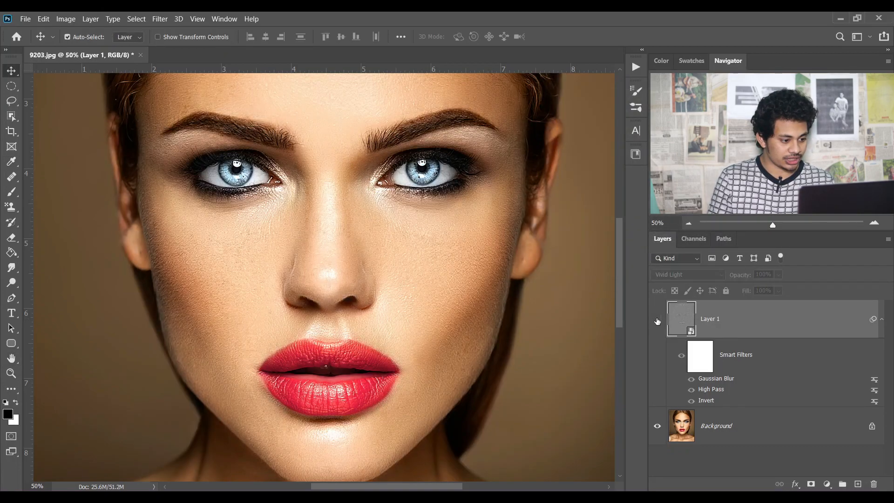
left_click(657, 319)
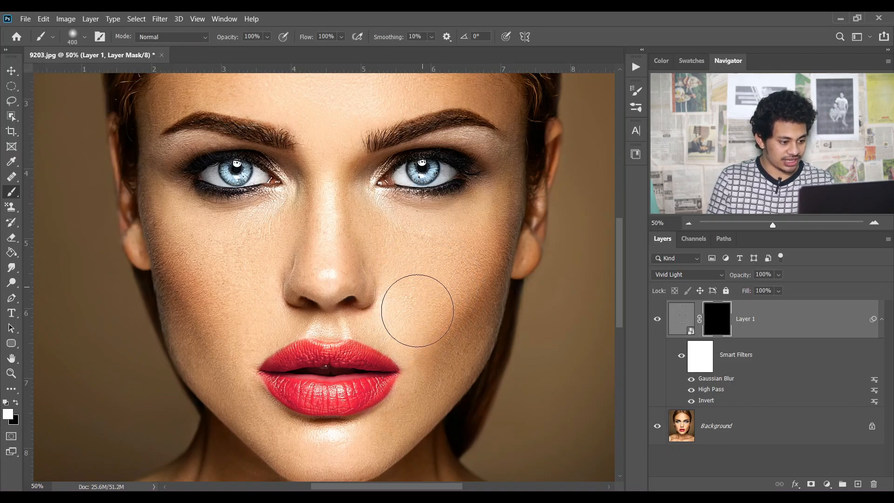
mouse_move(421, 284)
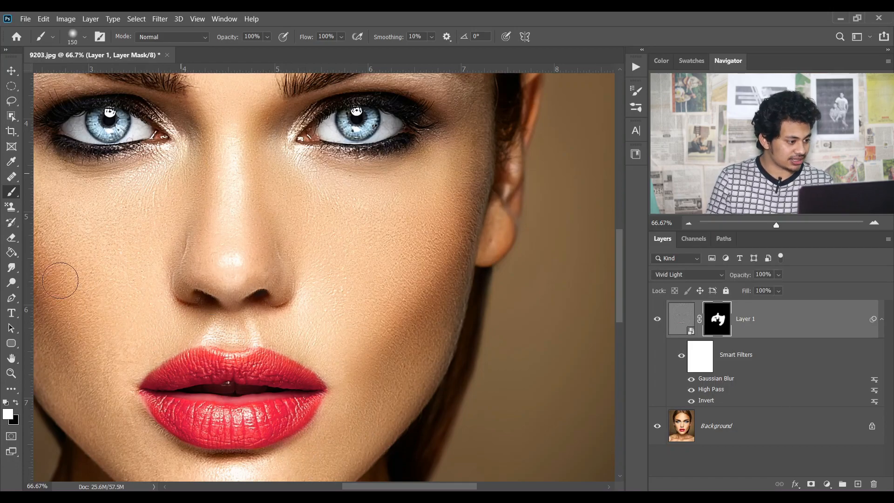
mouse_move(341, 225)
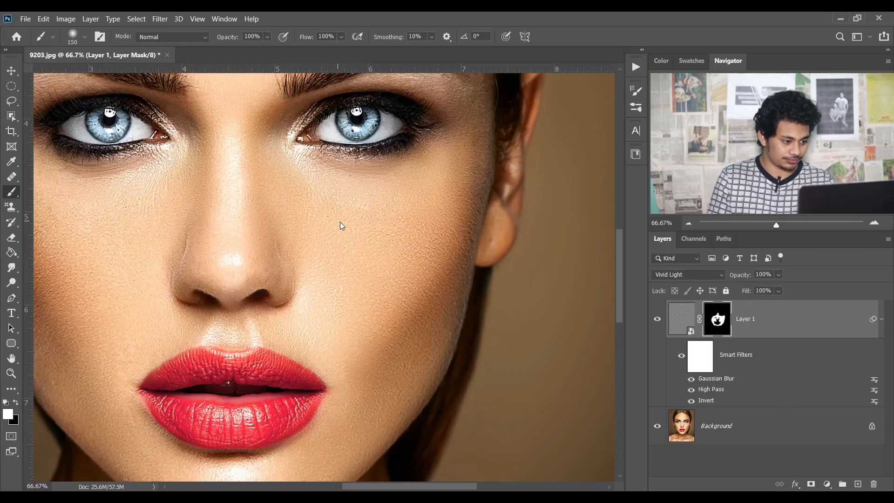